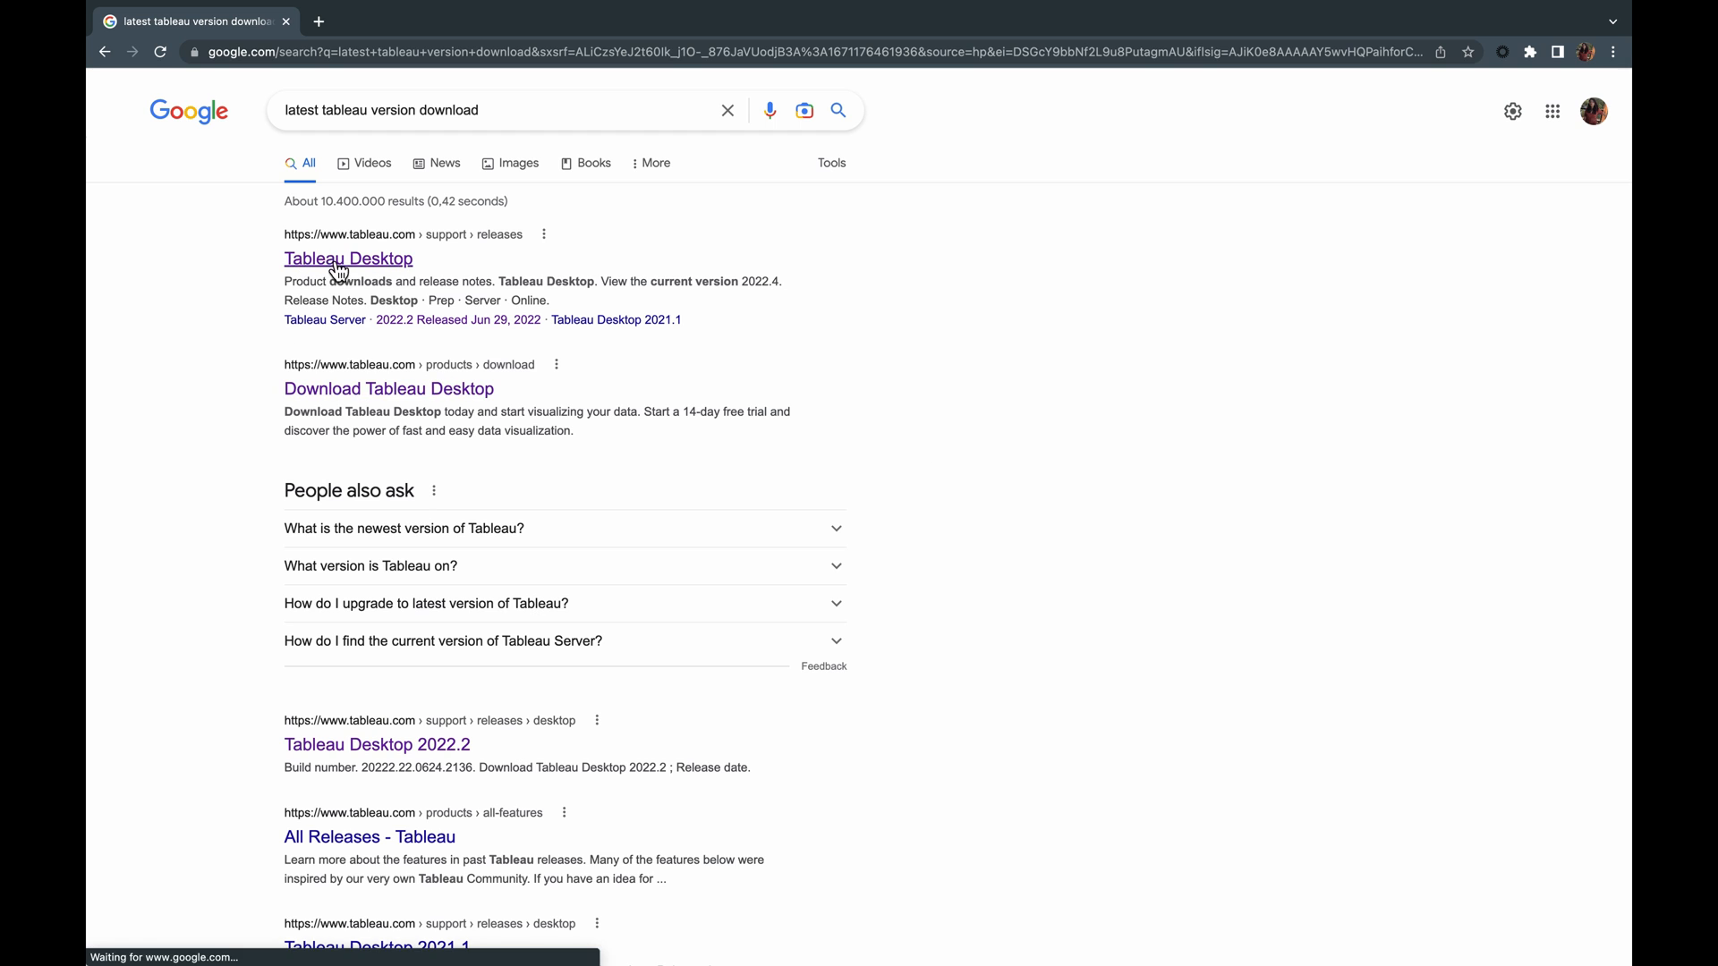
Open the Tableau Desktop releases result from tableau.com in the Google results.
click(348, 259)
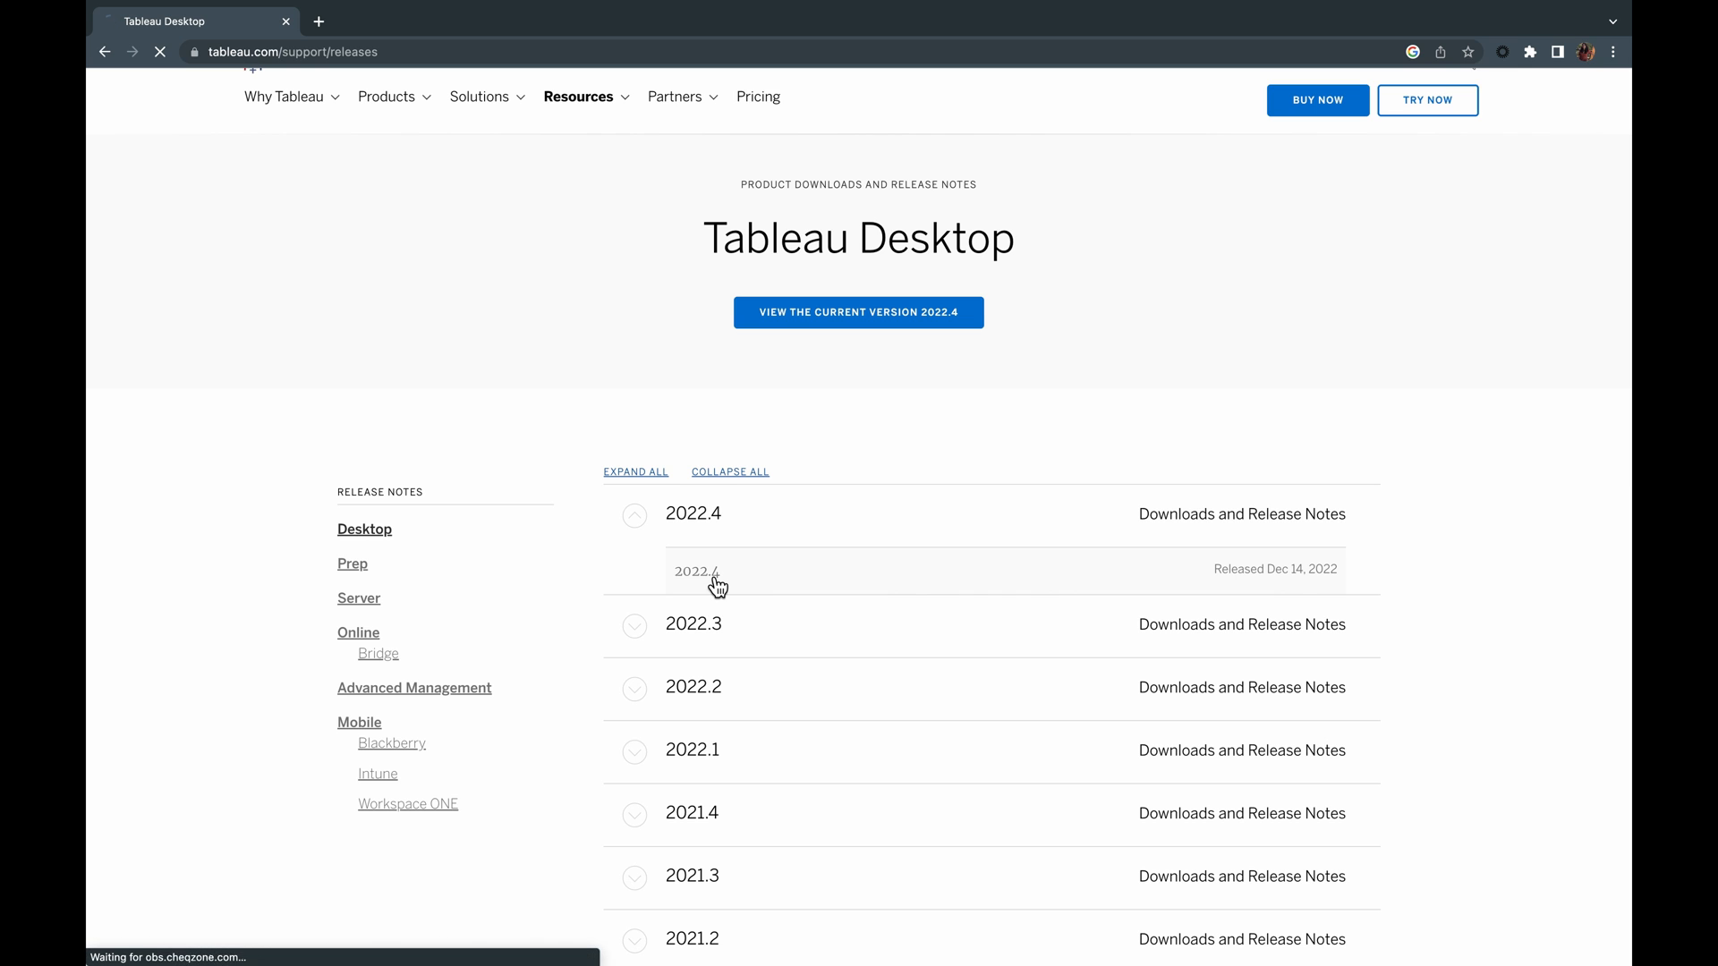
Download the Mac installer TableauDesktop-2022-4-0.dmg from the 2022.4 release's Download Files.
click(694, 572)
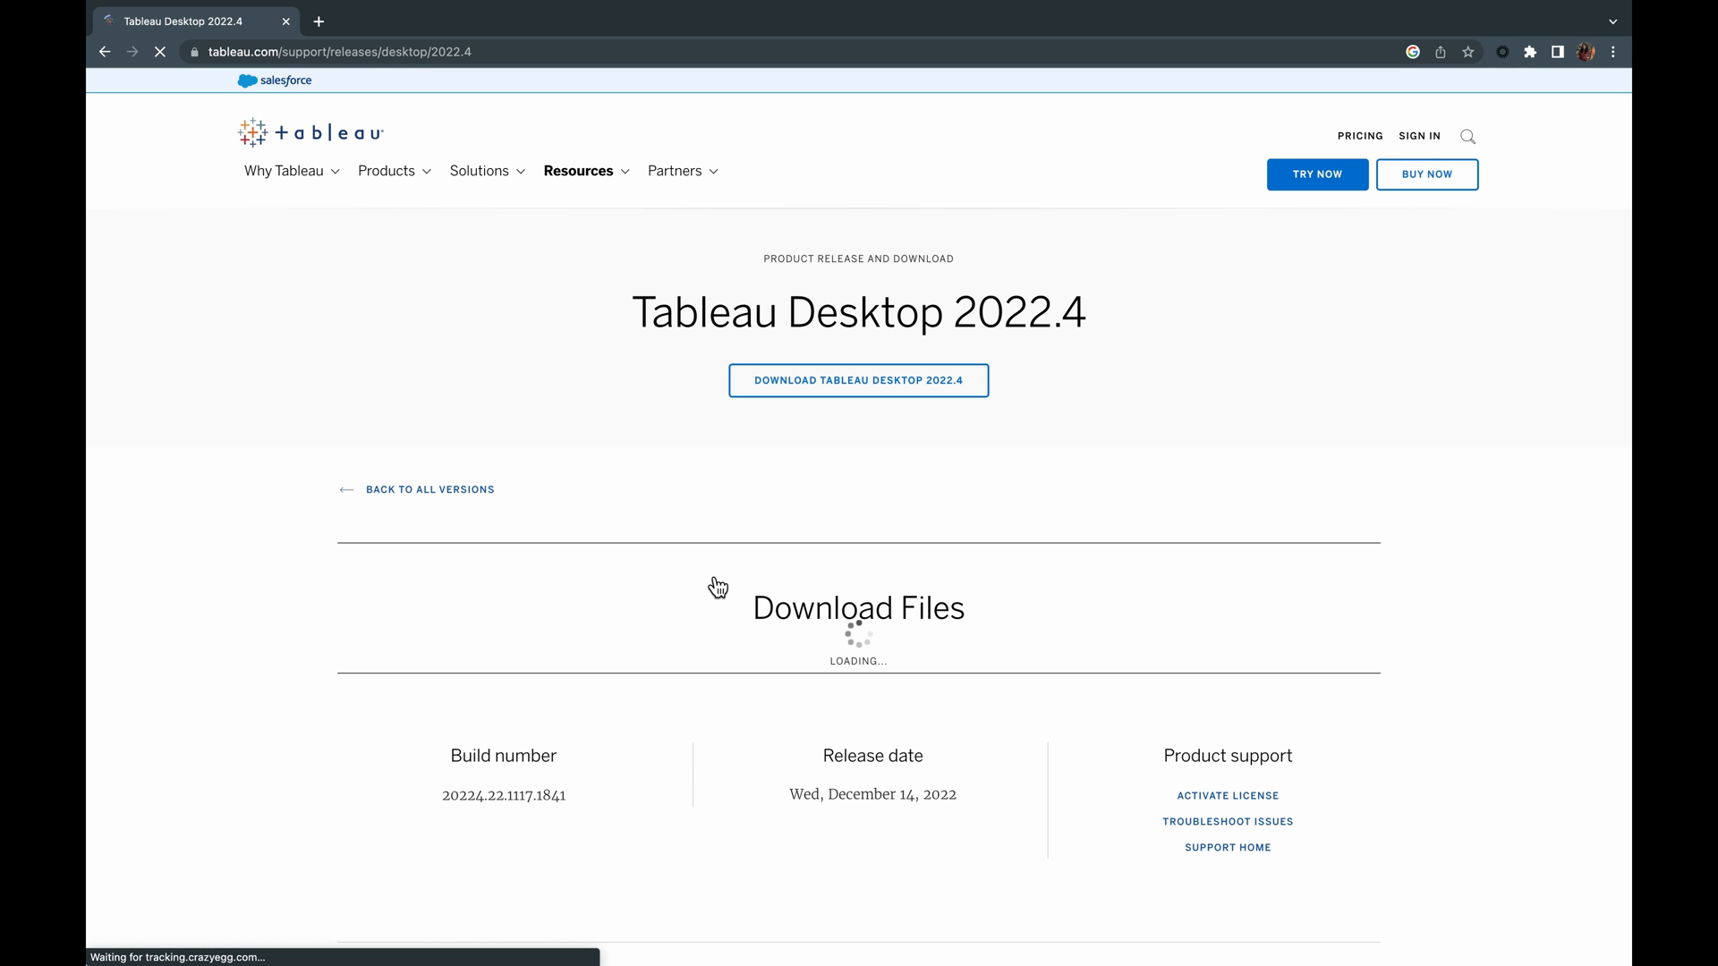
scroll(down, 3)
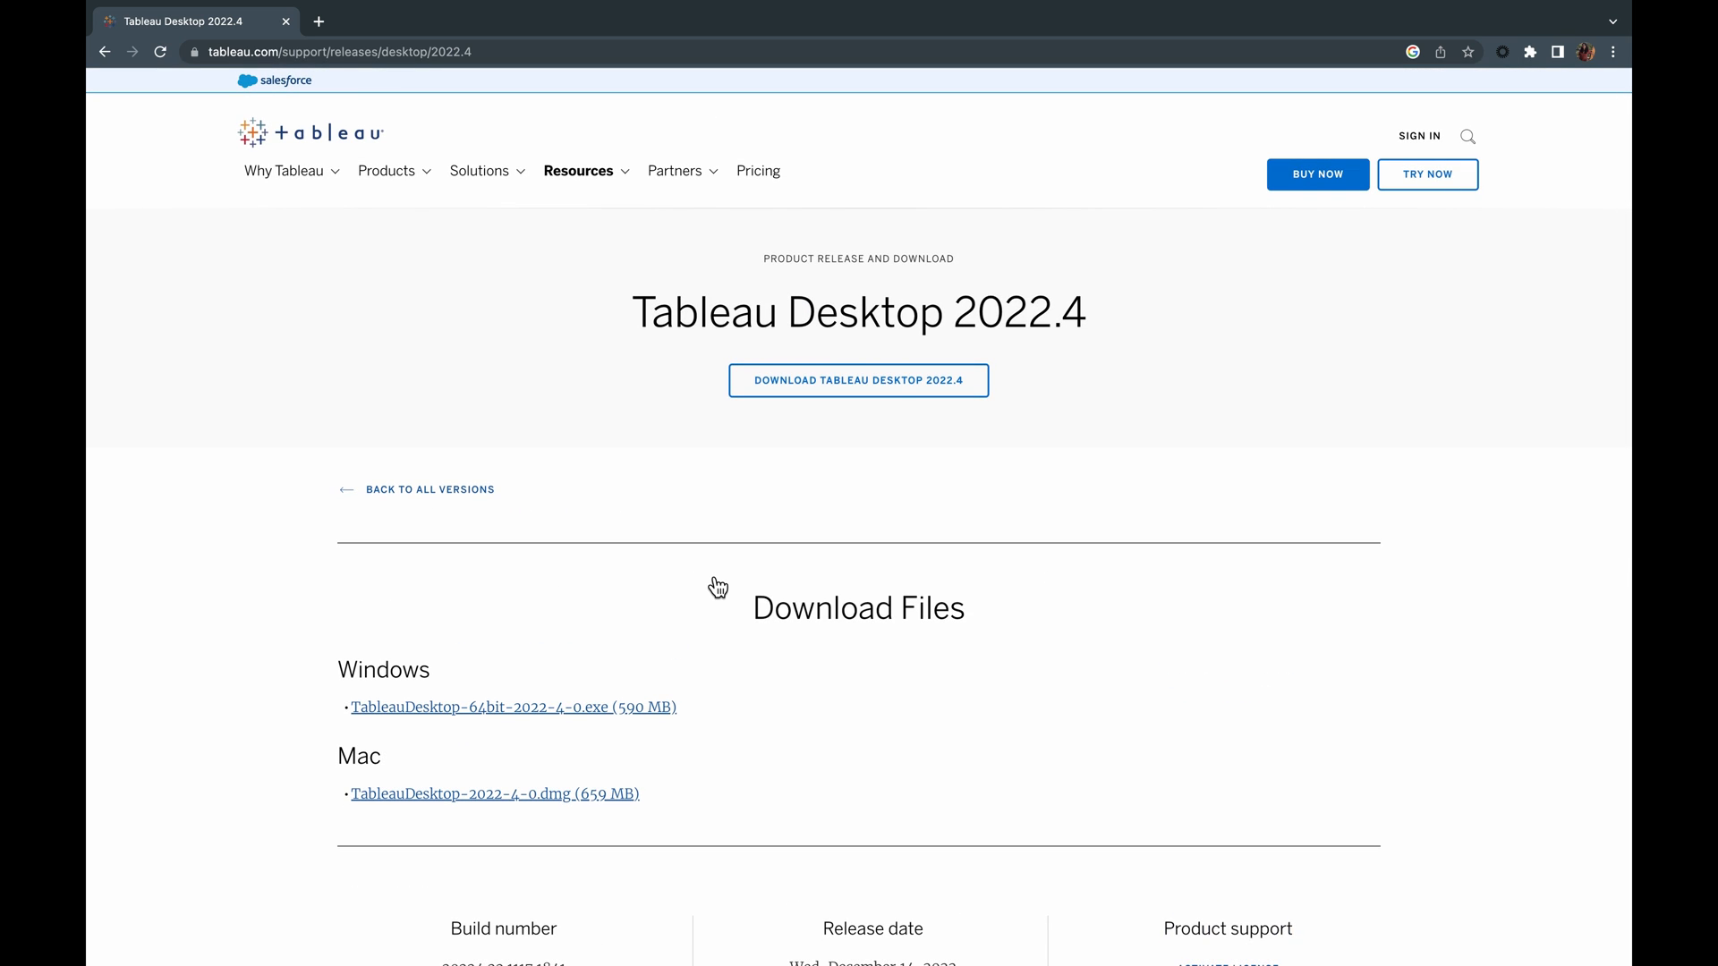
scroll(down, 3)
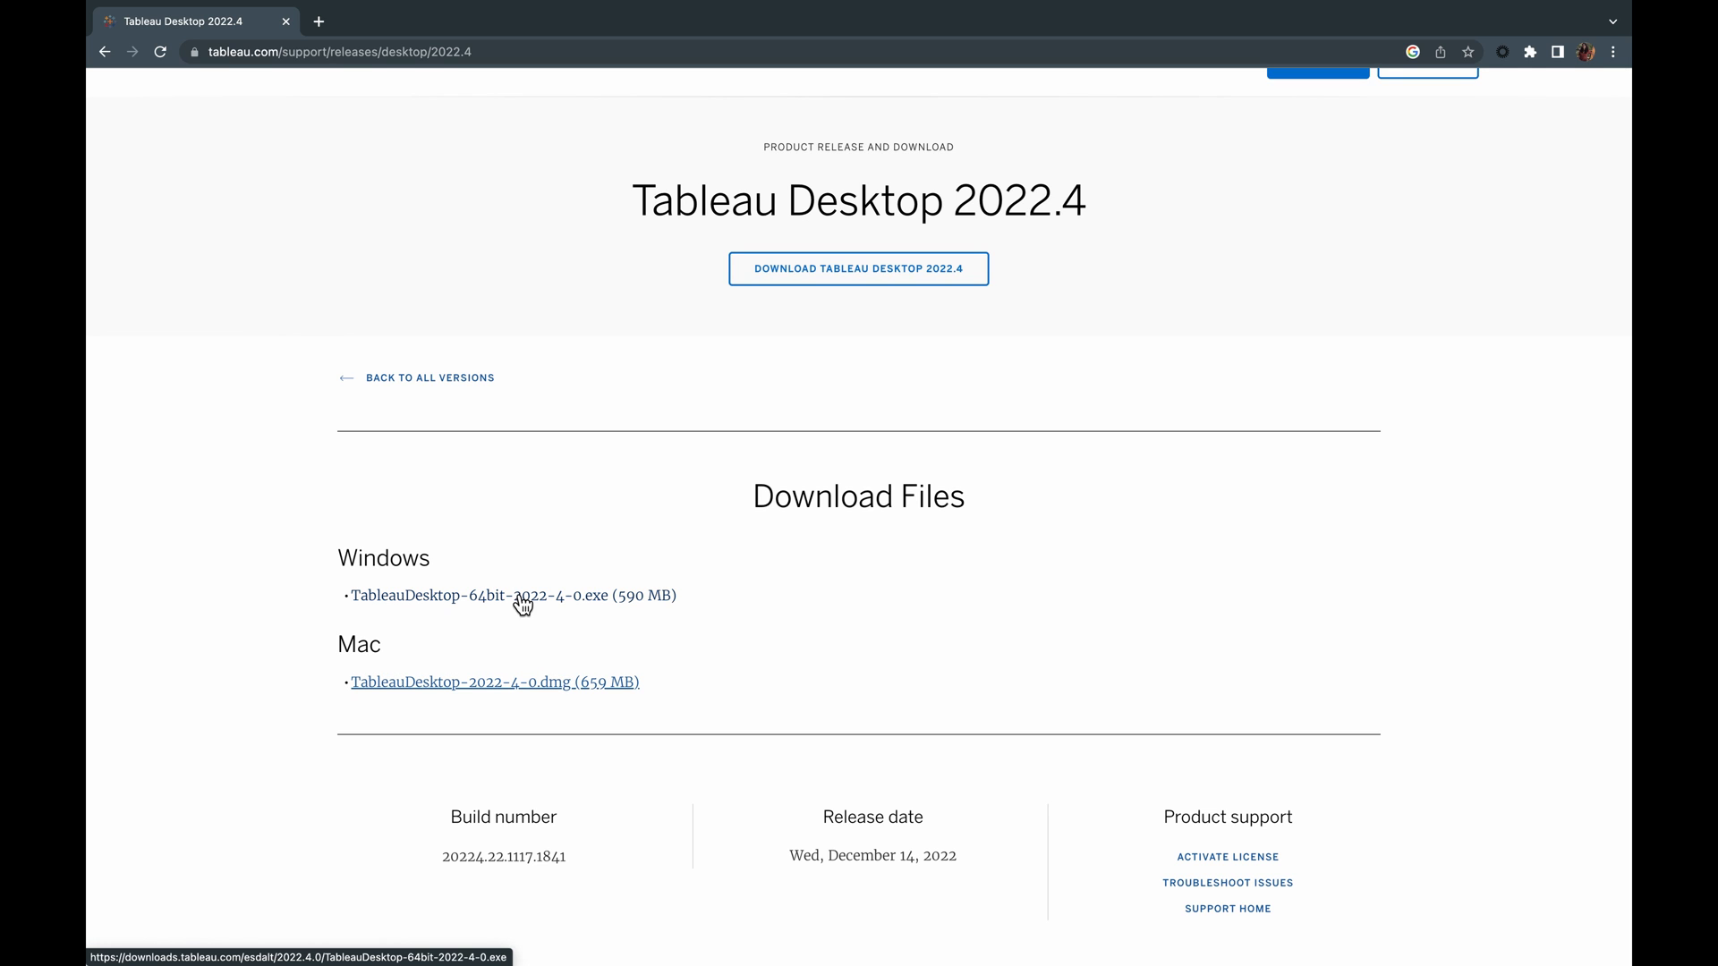
mouse_move(507, 689)
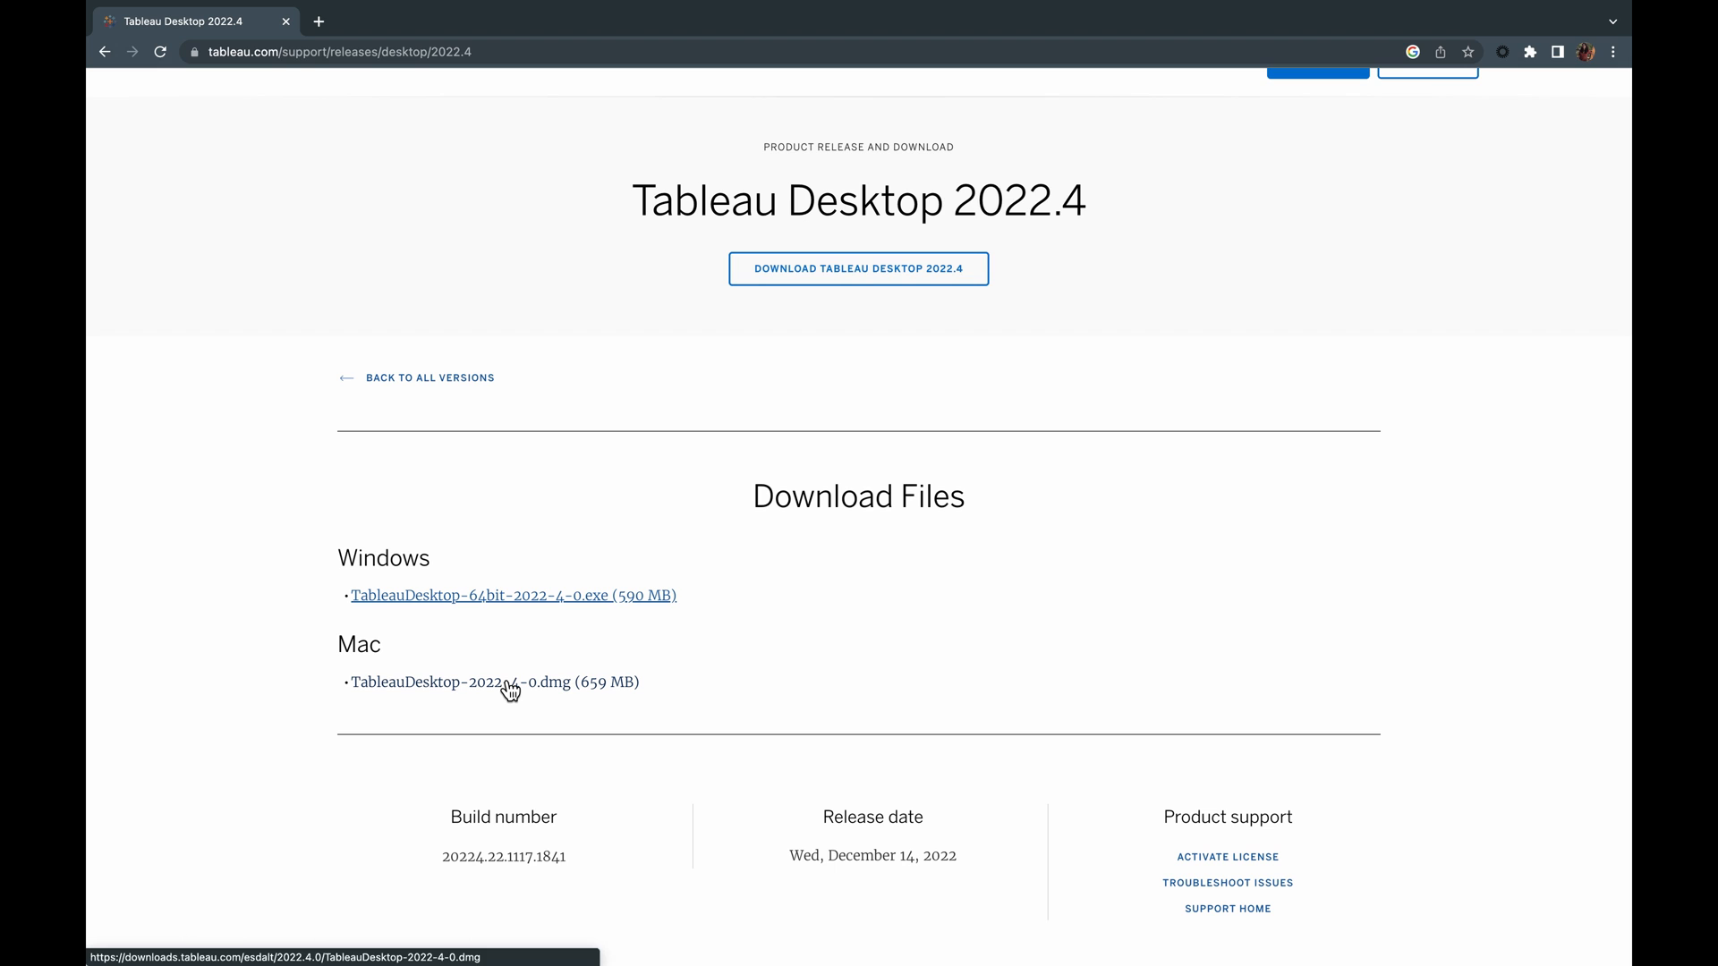
click(510, 683)
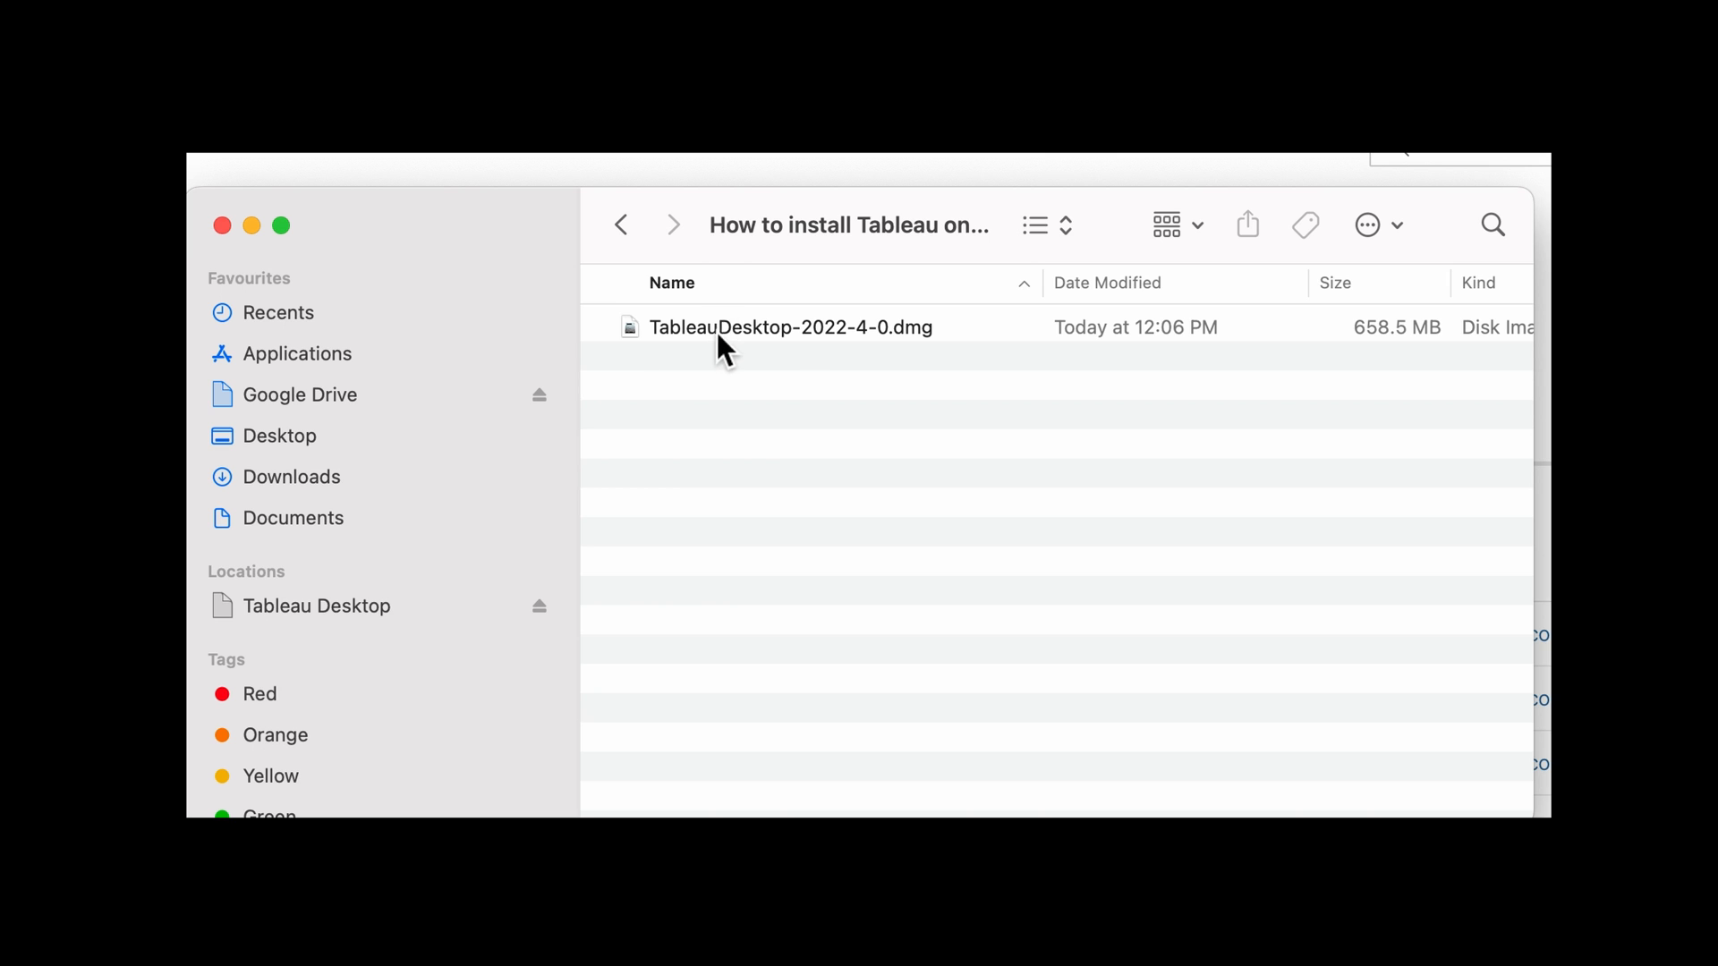
Open TableauDesktop-2022-4-0.dmg and launch the Tableau Desktop.pkg installer package.
click(791, 327)
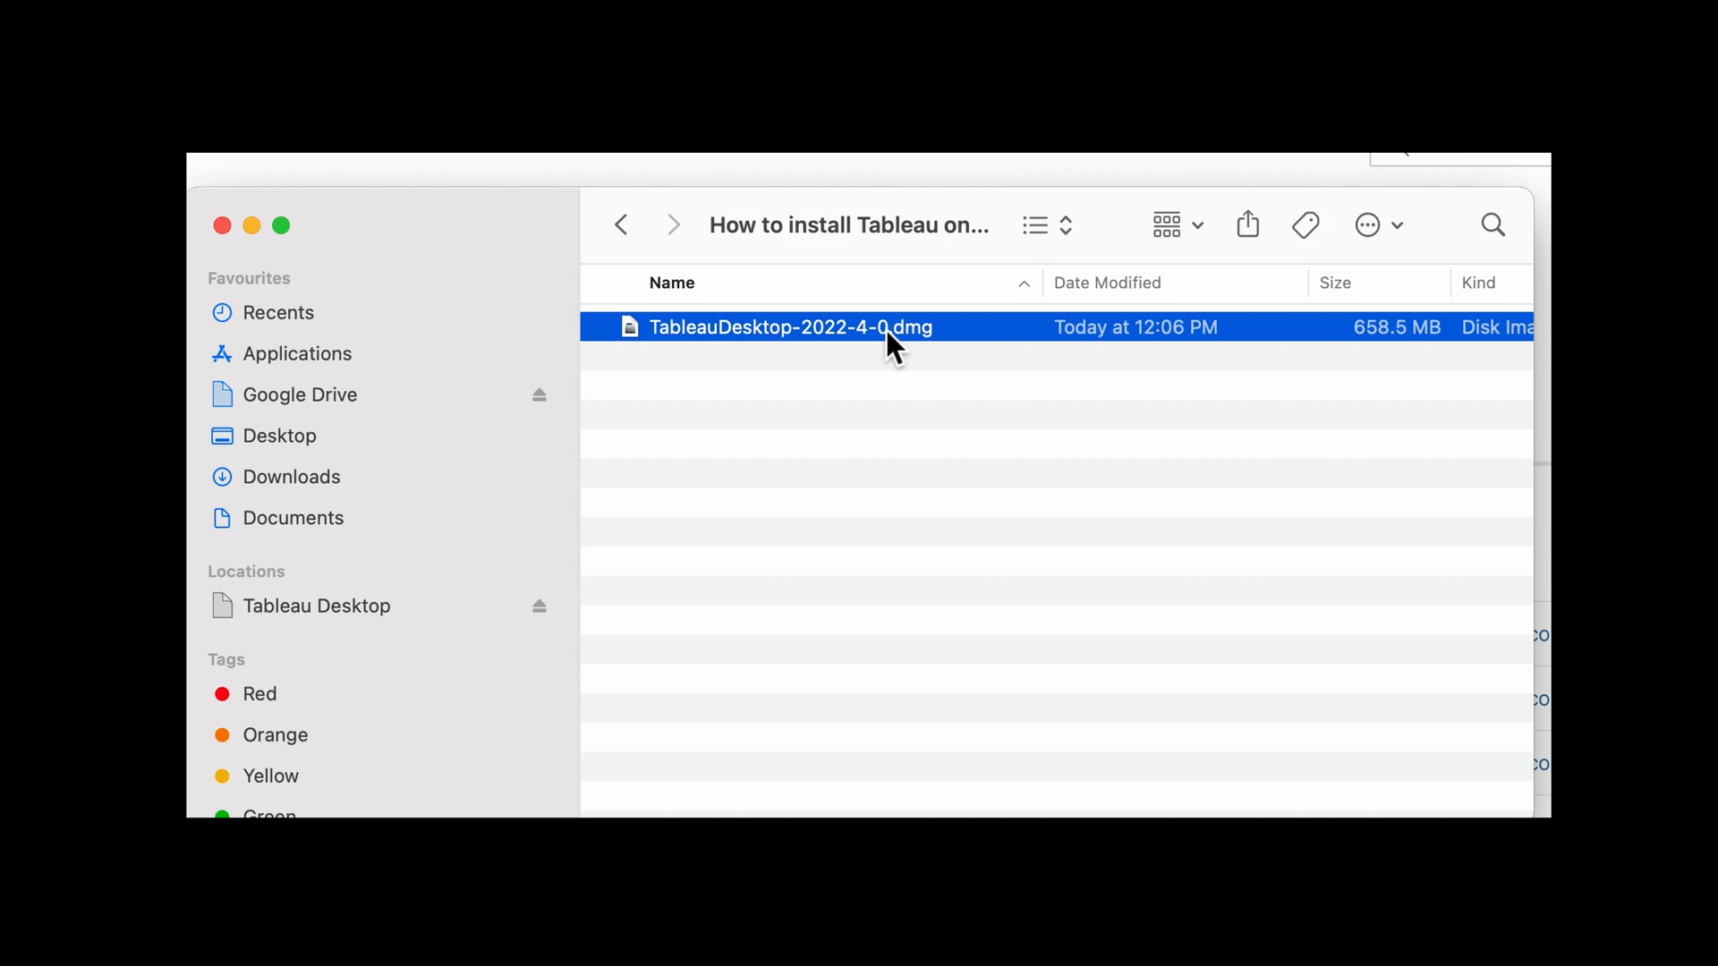
double_click(790, 328)
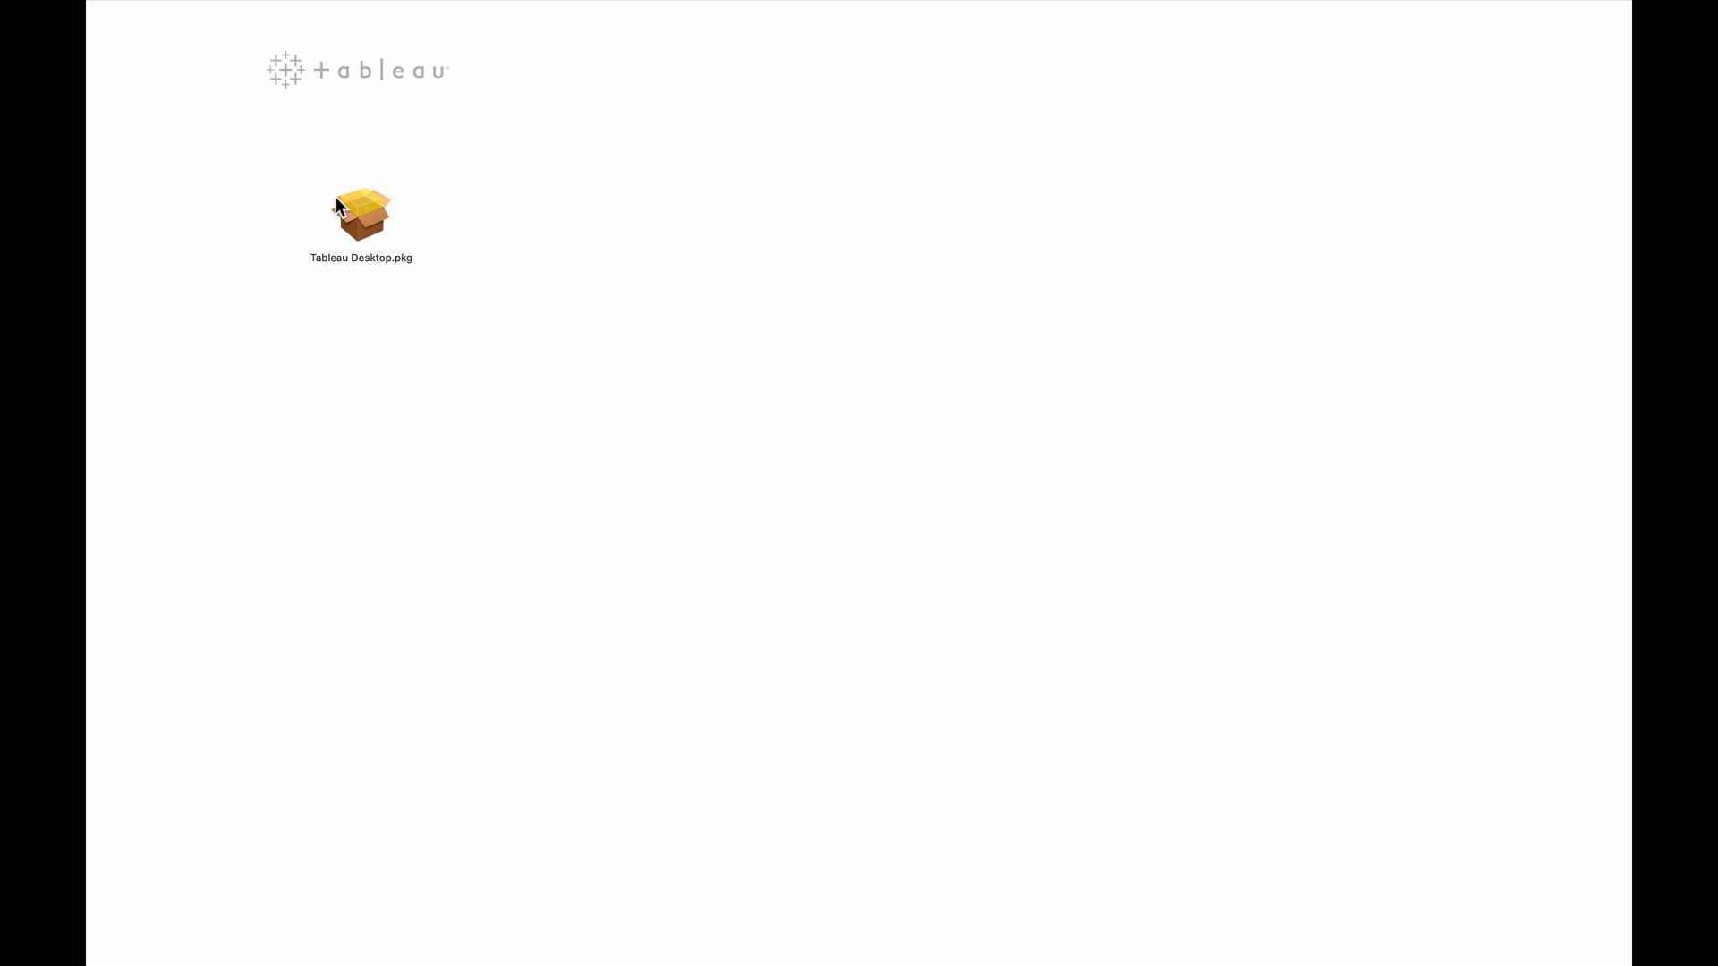
double_click(361, 210)
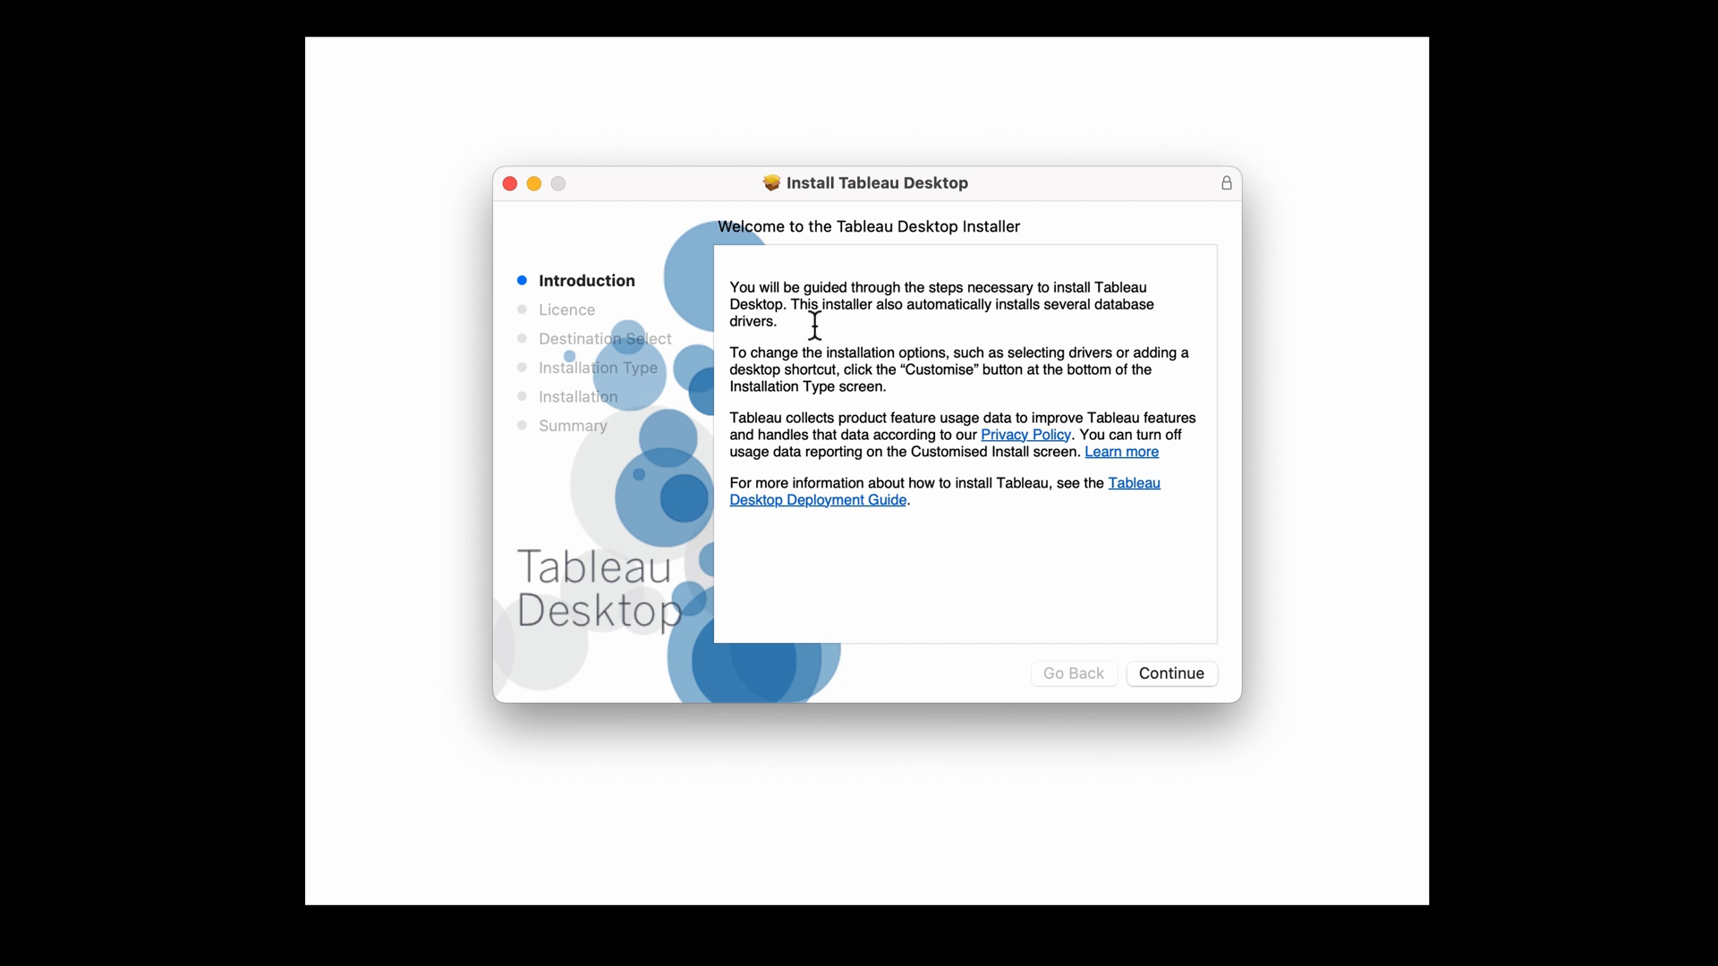
mouse_move(1090, 483)
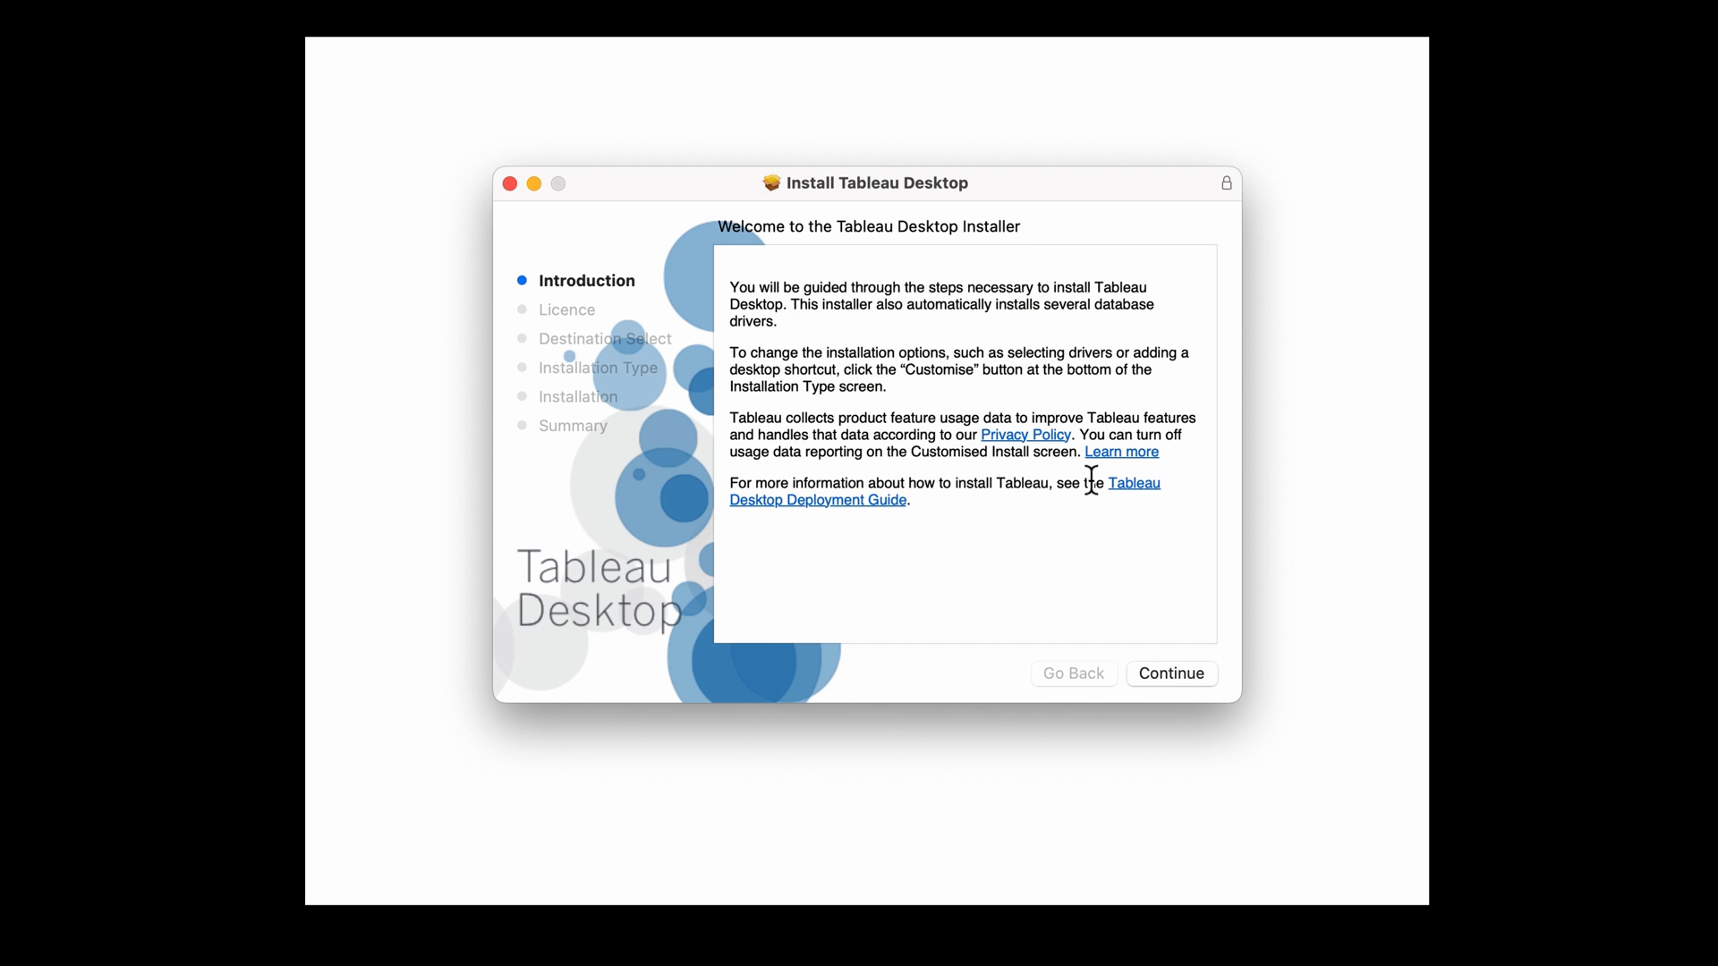
Continue past the introduction and licence, agreeing to the licence terms.
click(1171, 673)
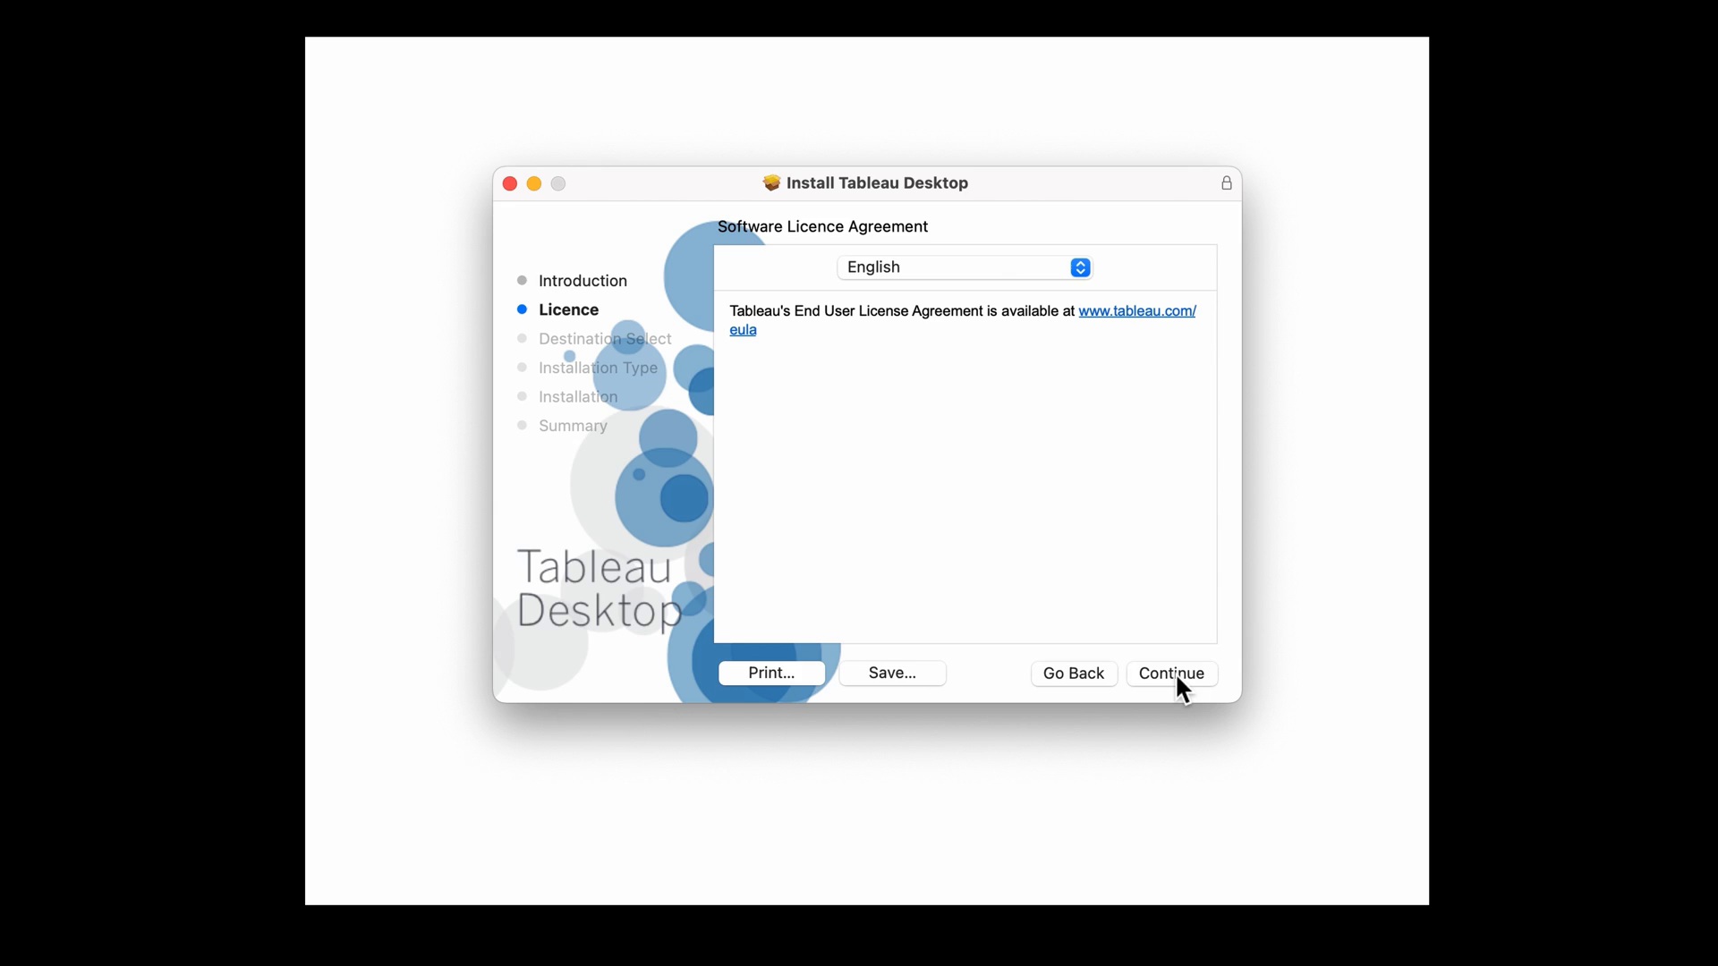
click(1171, 673)
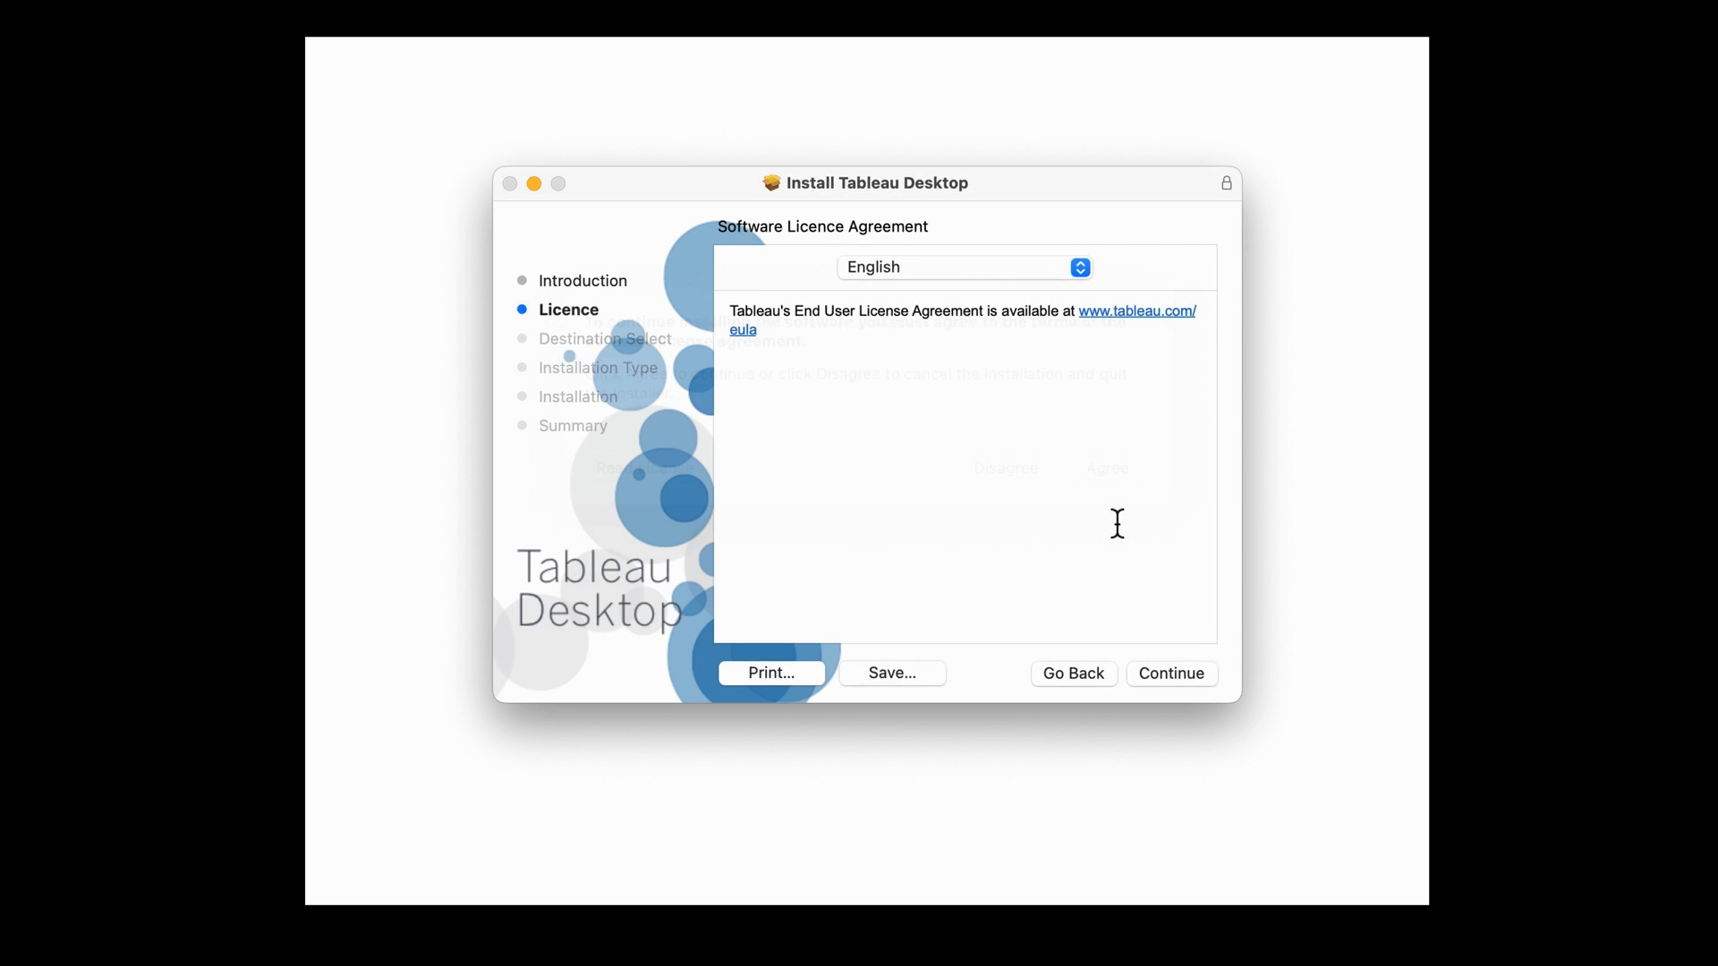
click(1171, 673)
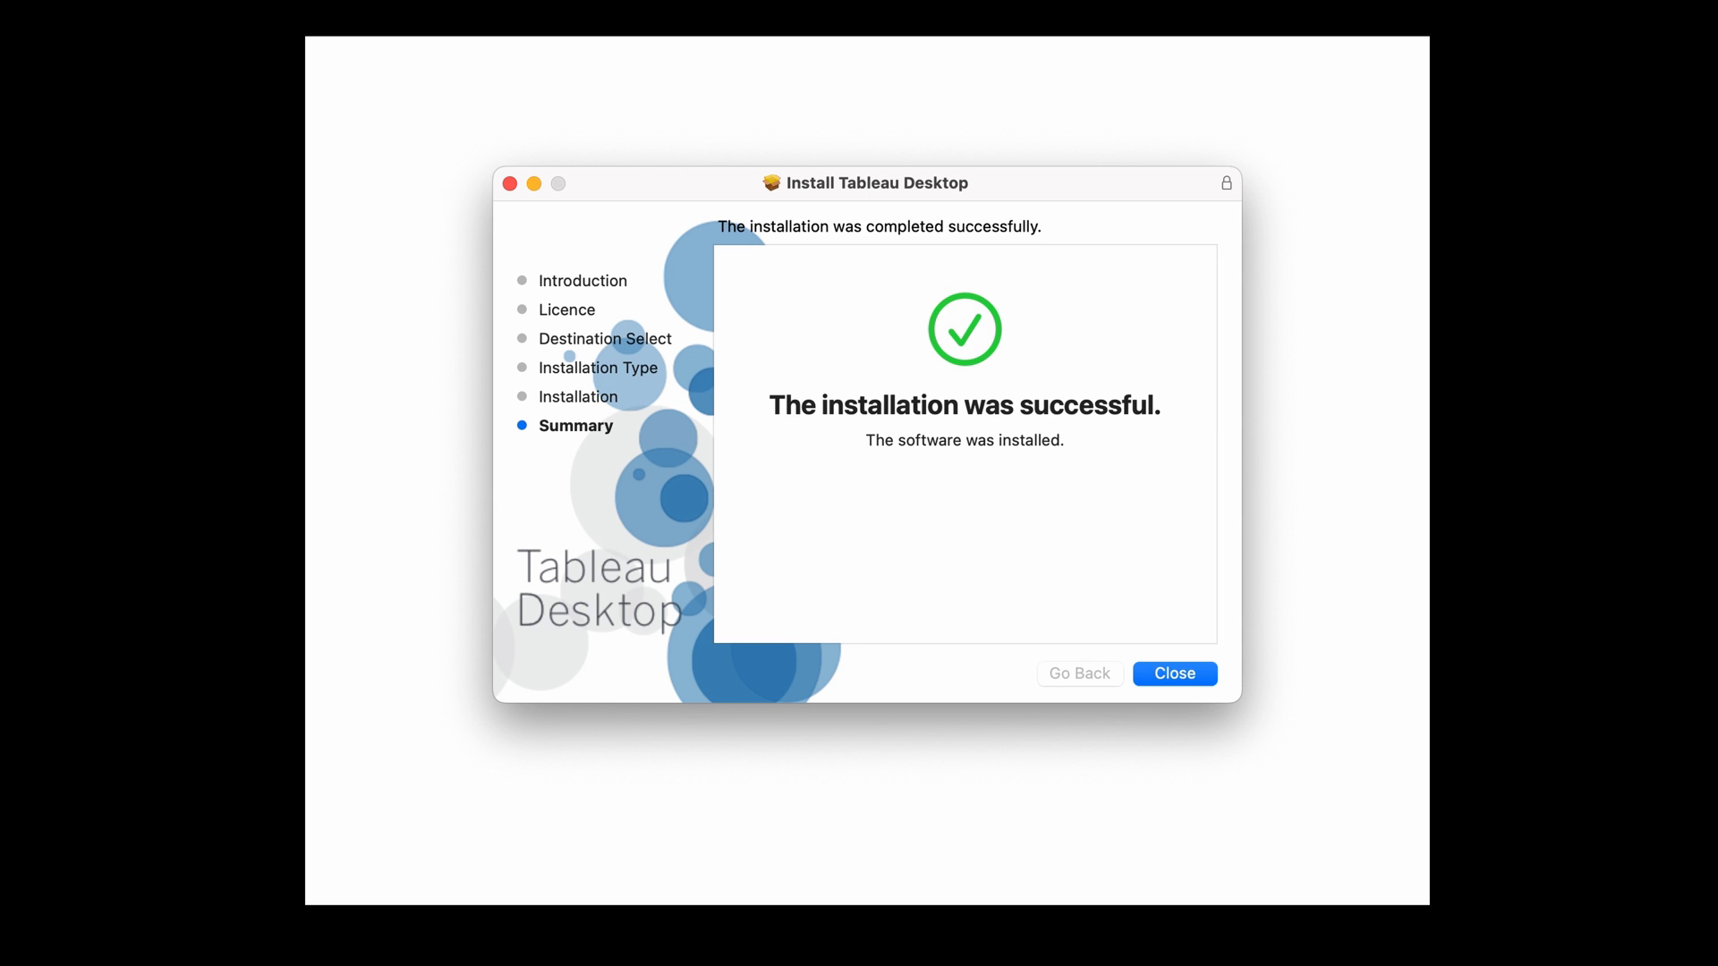
mouse_move(1073, 603)
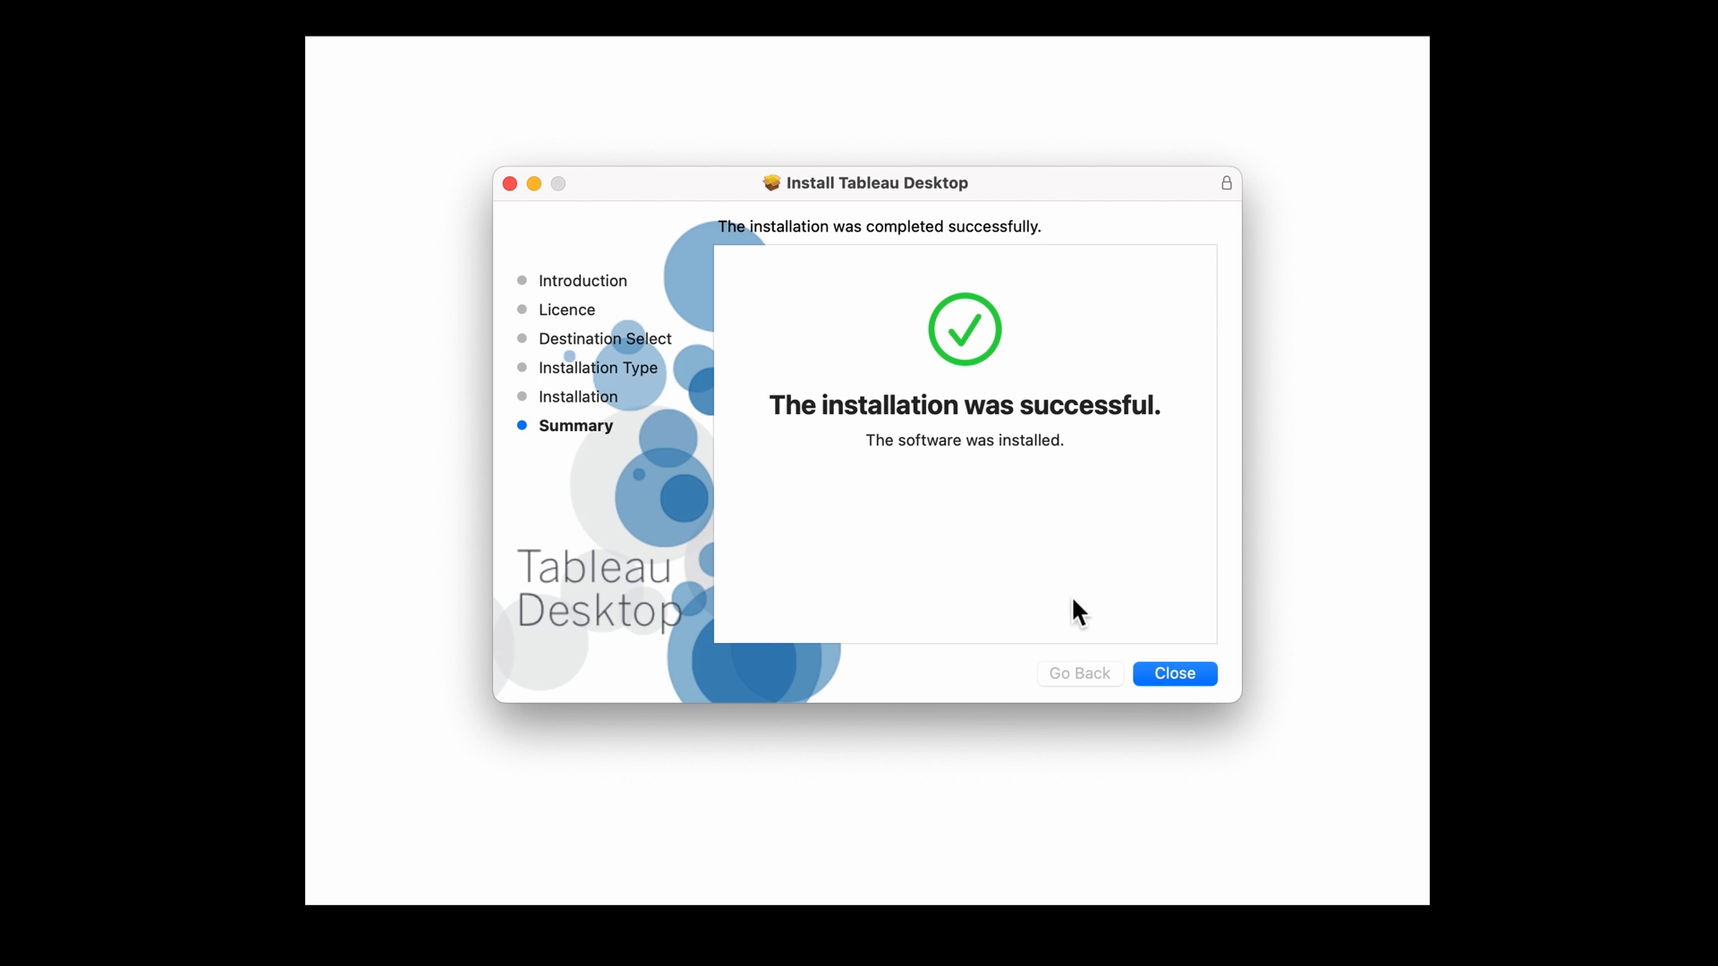
Close the installer and launch Tableau Desktop 2022.4 via a Spotlight search.
click(1174, 674)
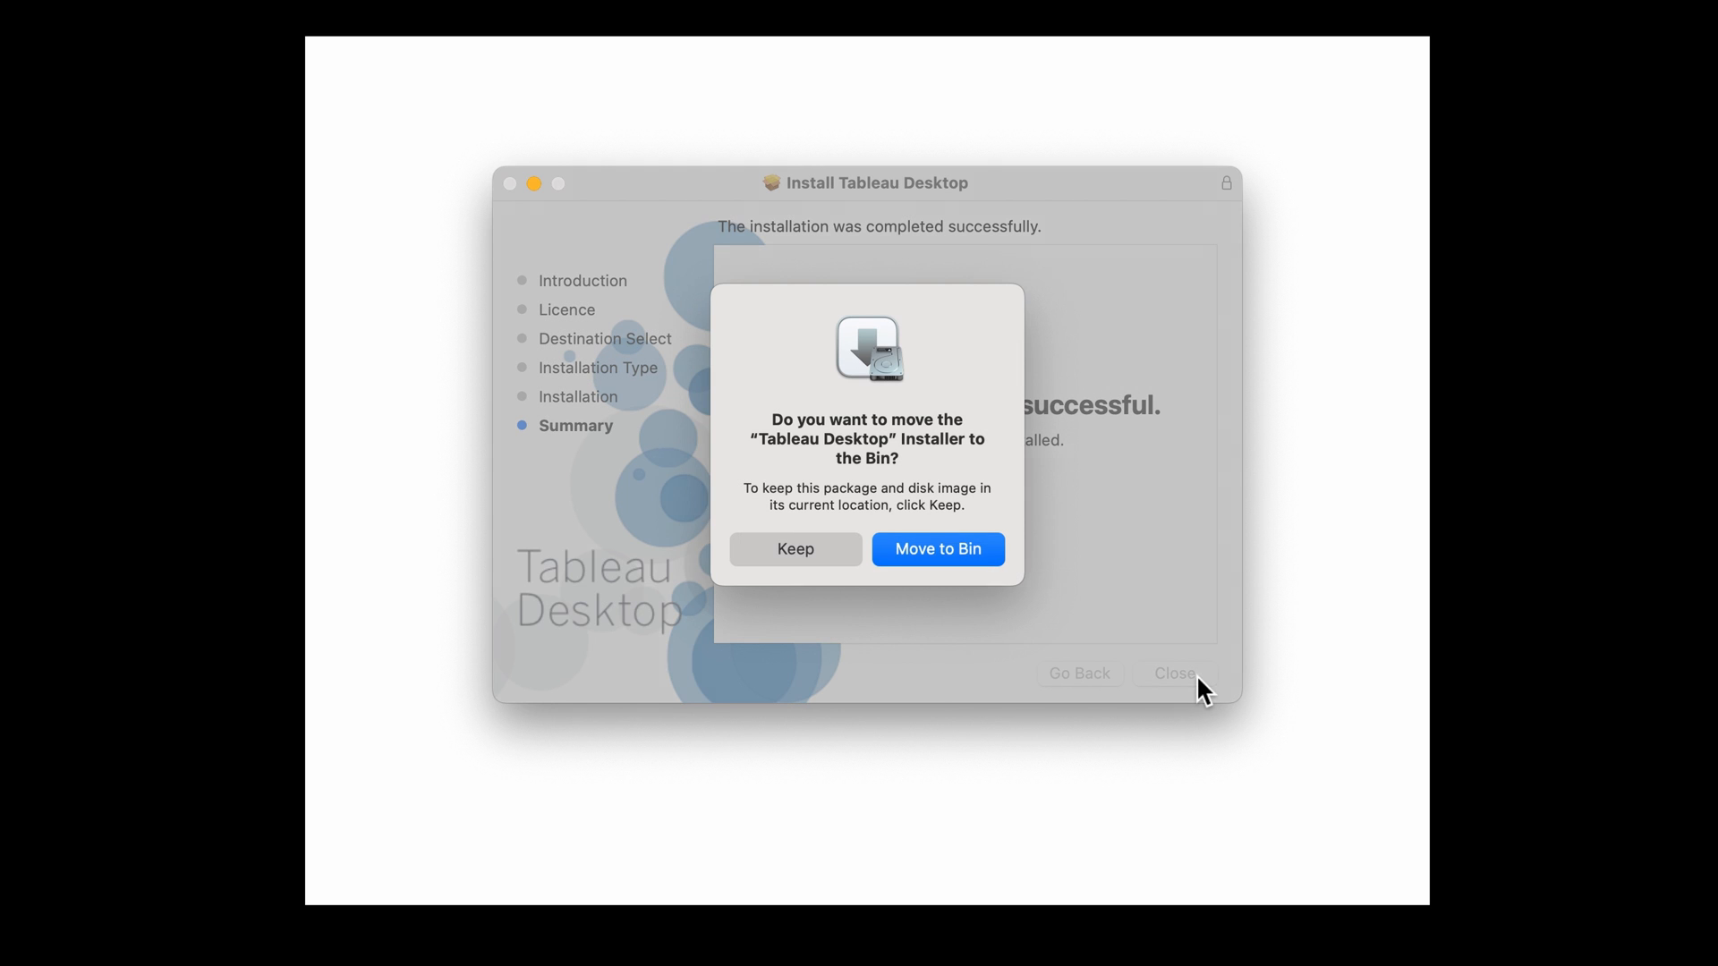
mouse_move(937, 558)
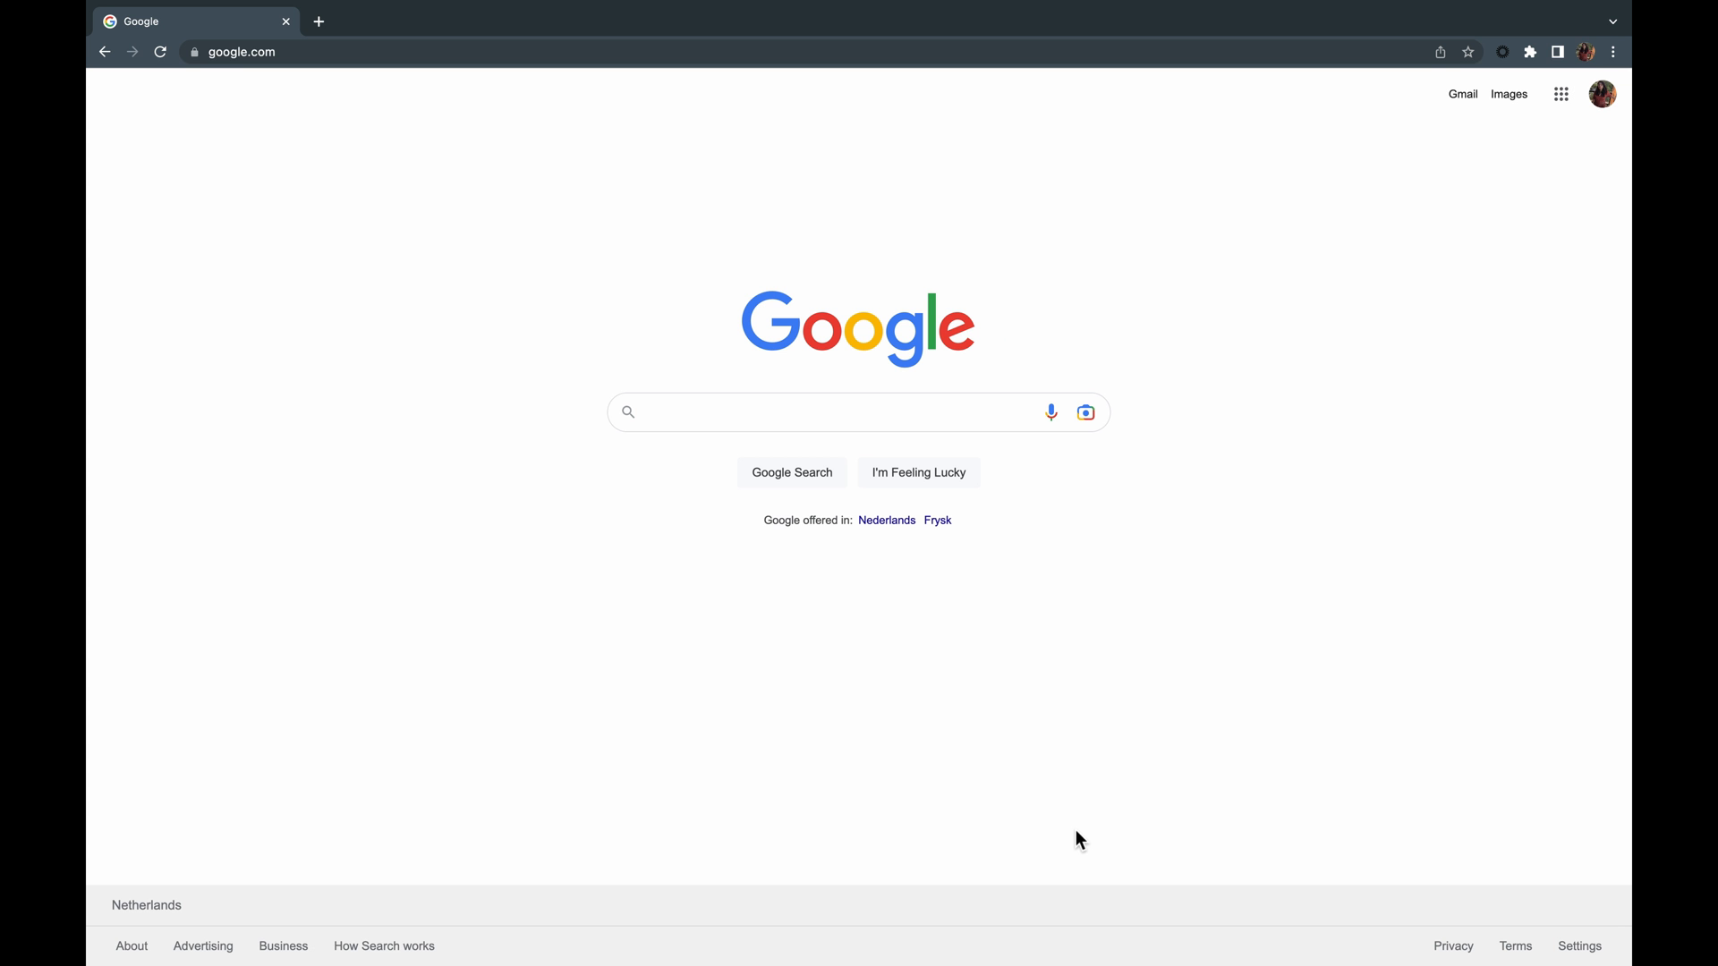
text(tableau Desktop 2022.4)
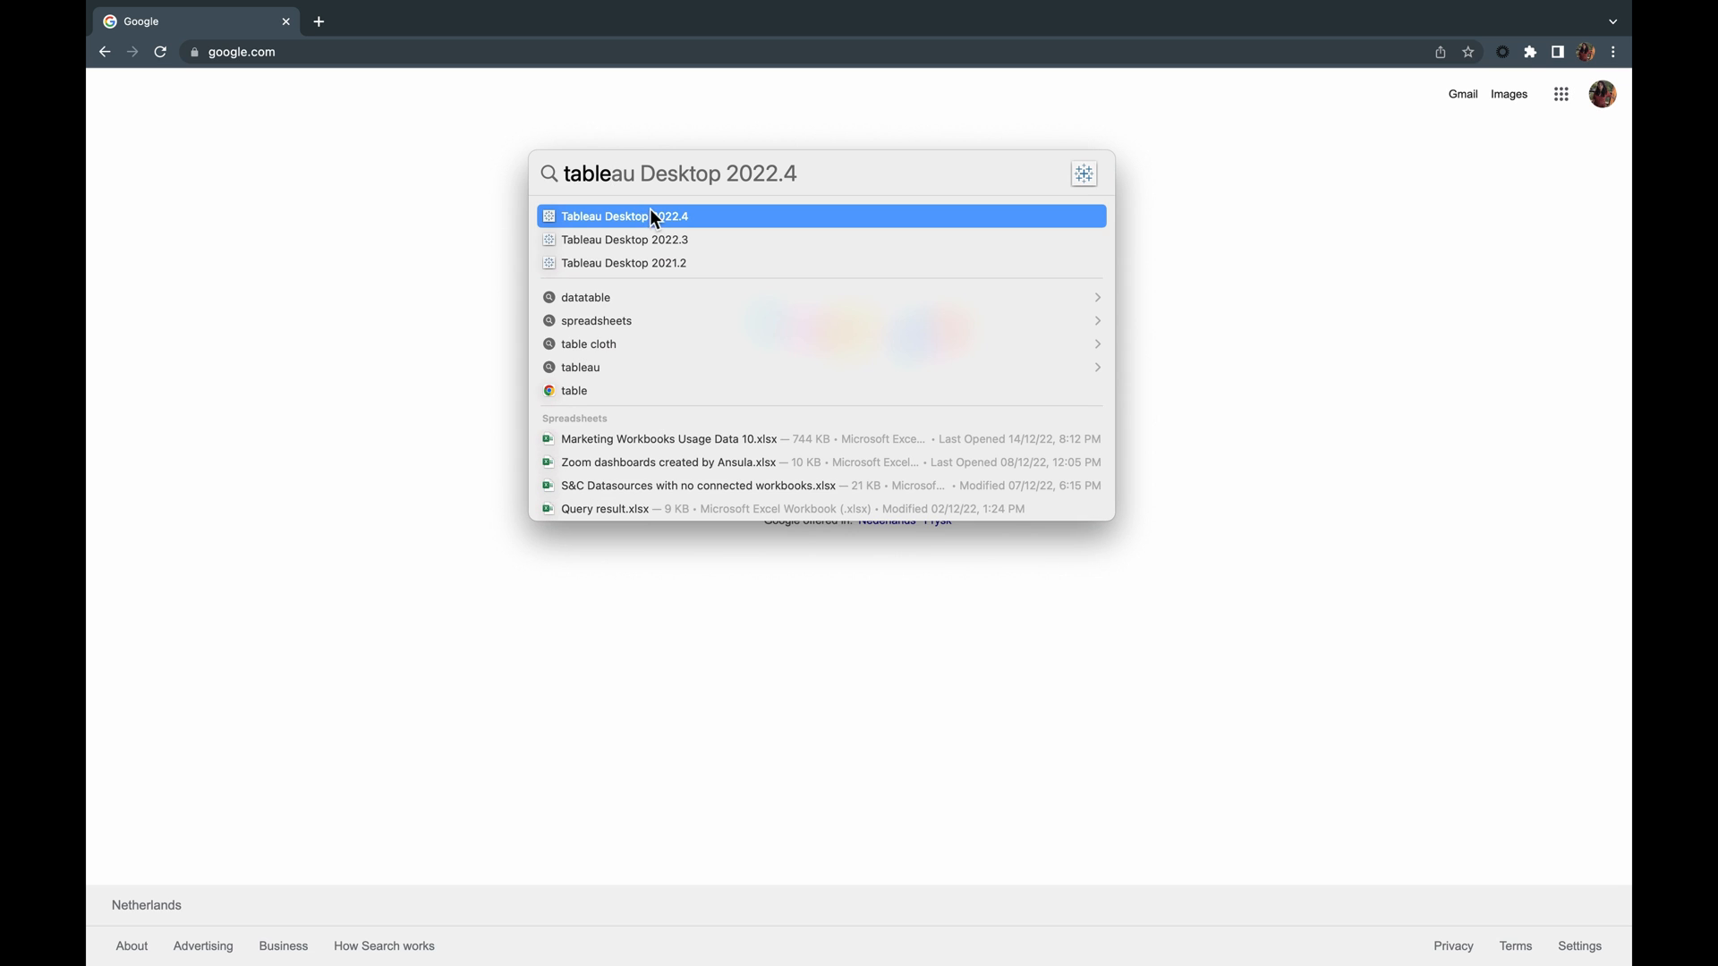
click(651, 216)
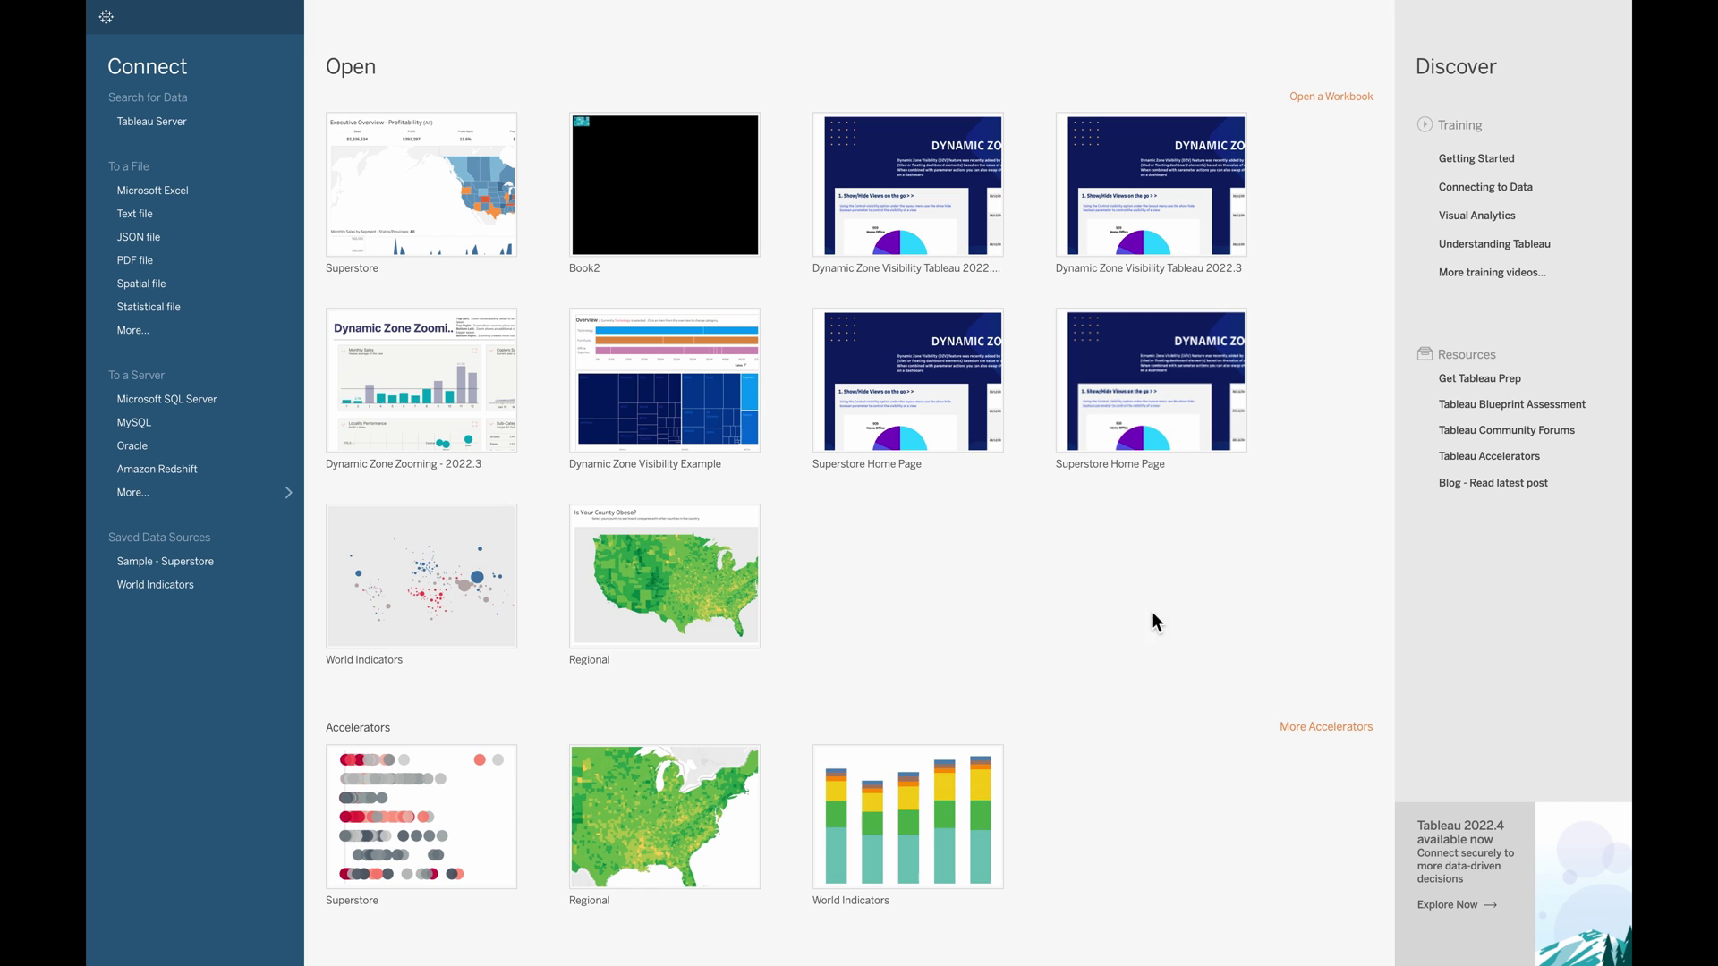
mouse_move(1128, 646)
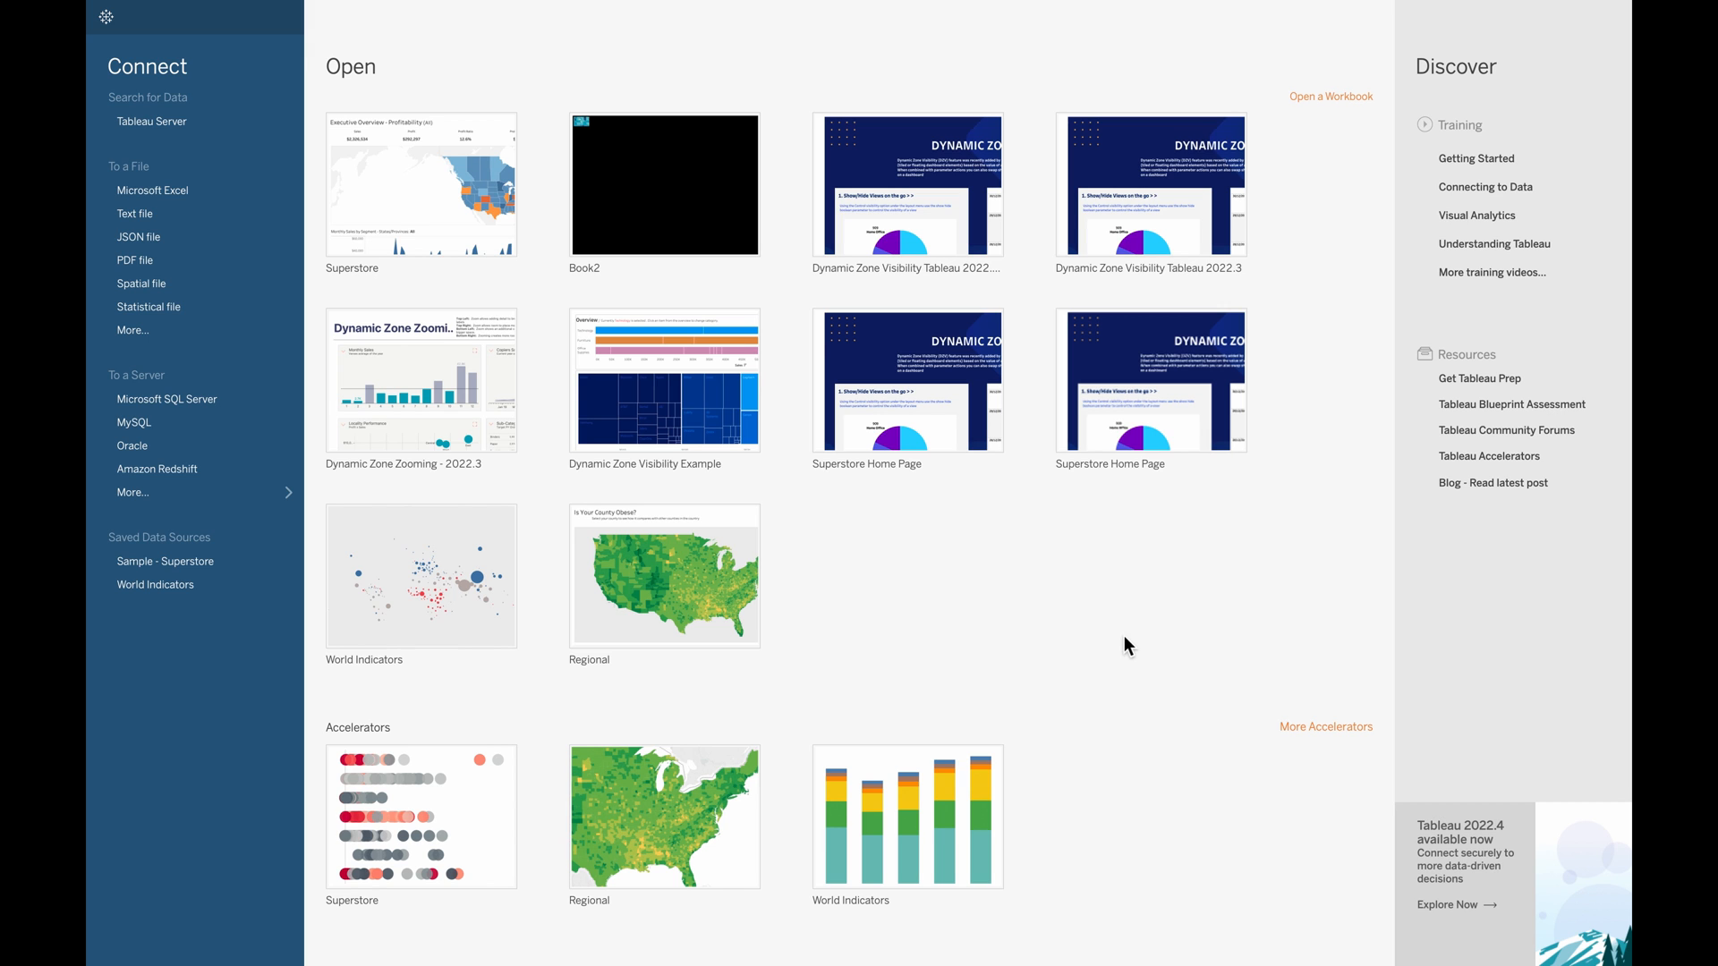